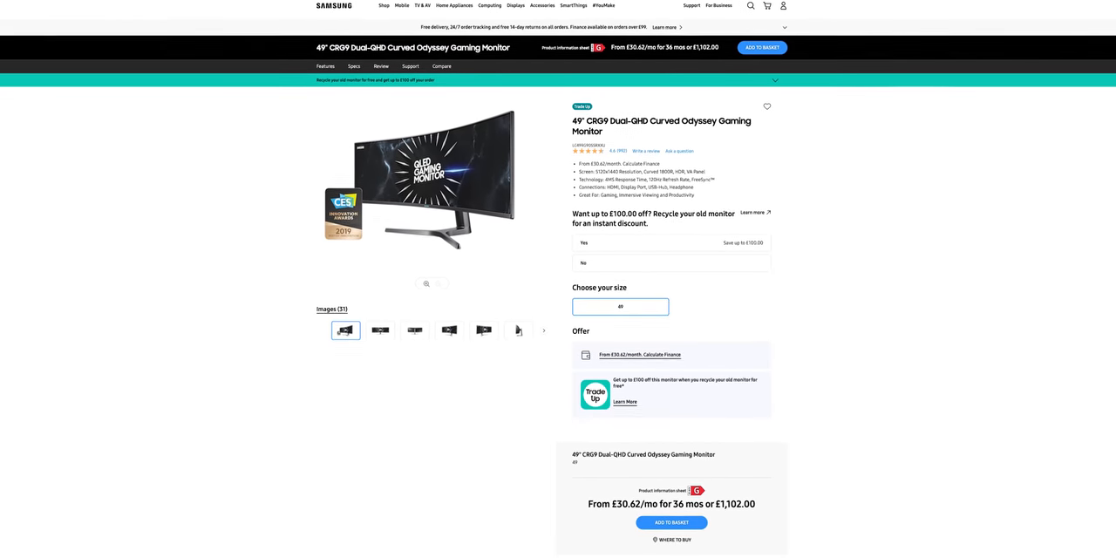
pyautogui.scroll(-3)
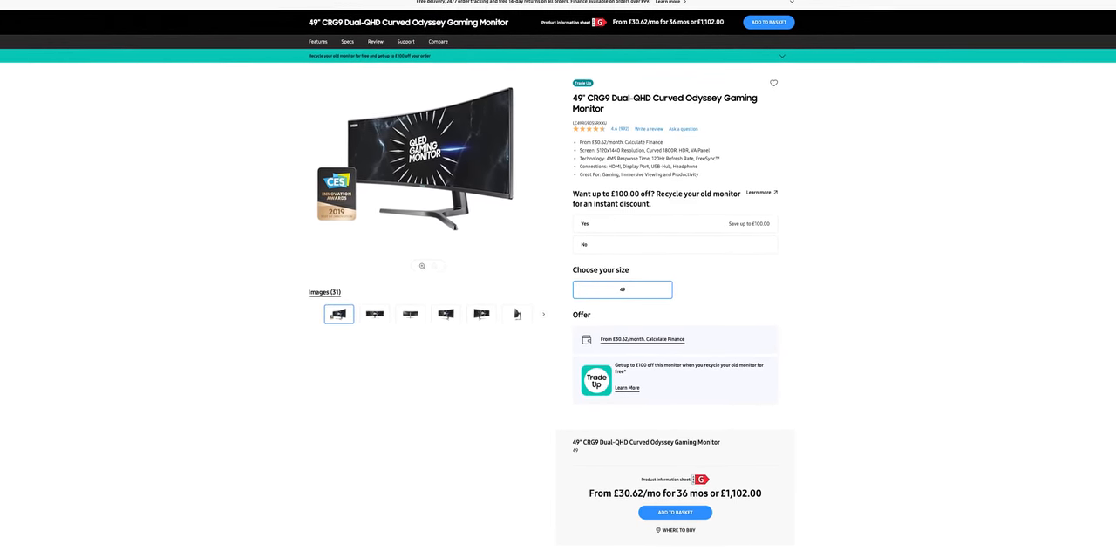